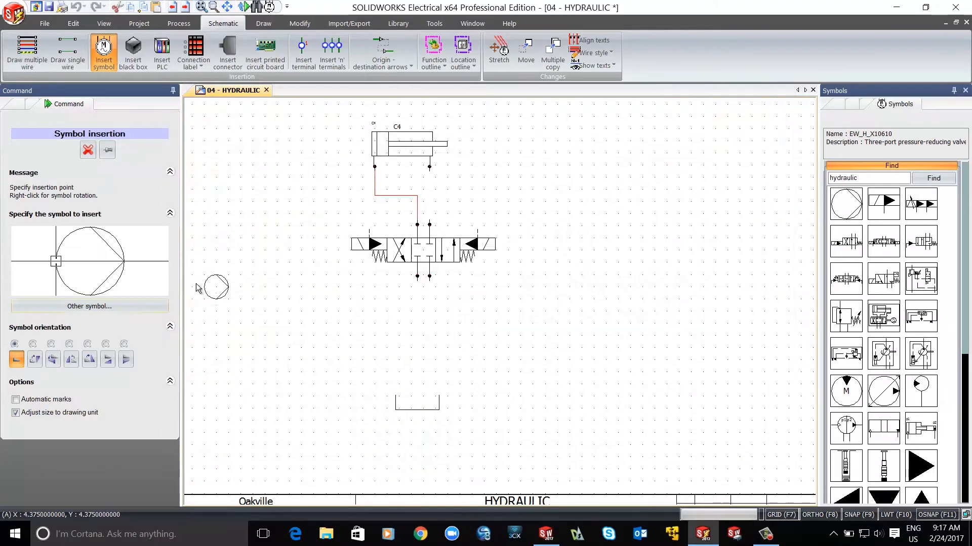
{"action": "mouse_move", "coordinate": [458, 361]}
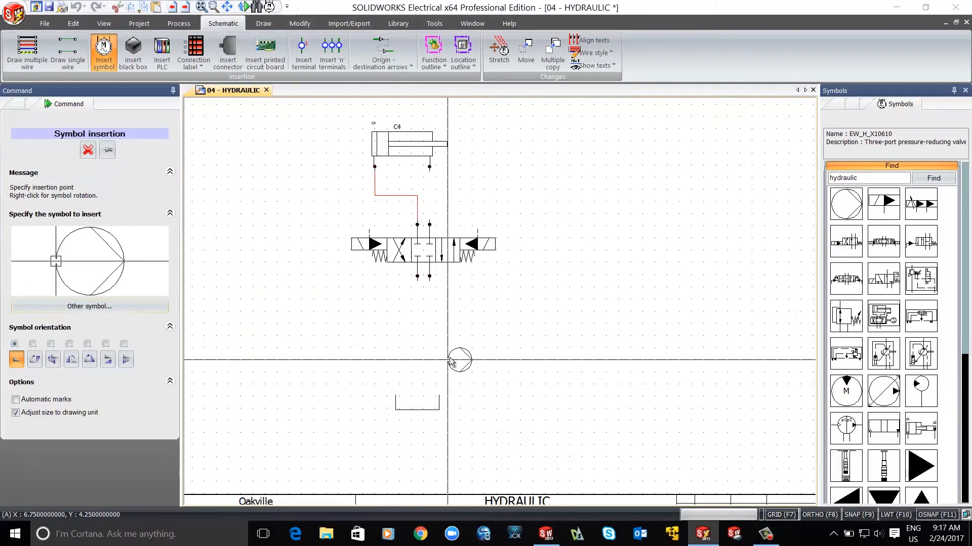
Step: Place the hydraulic pump symbol below the valve, creating component P1
{"action": "left_click", "coordinate": [459, 361]}
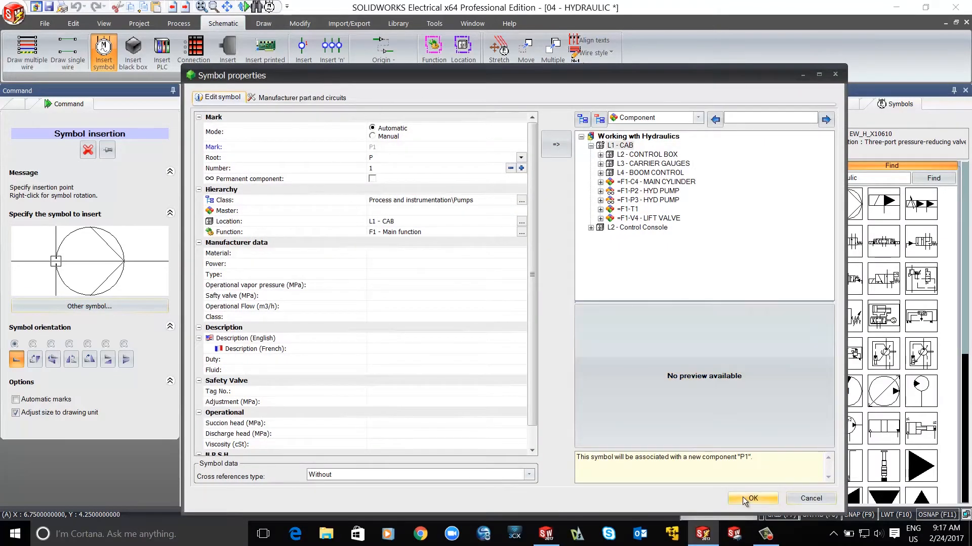
Step: Confirm pump P1 and draw an H_WORK working line from the valve to the pump
{"action": "left_click", "coordinate": [752, 498]}
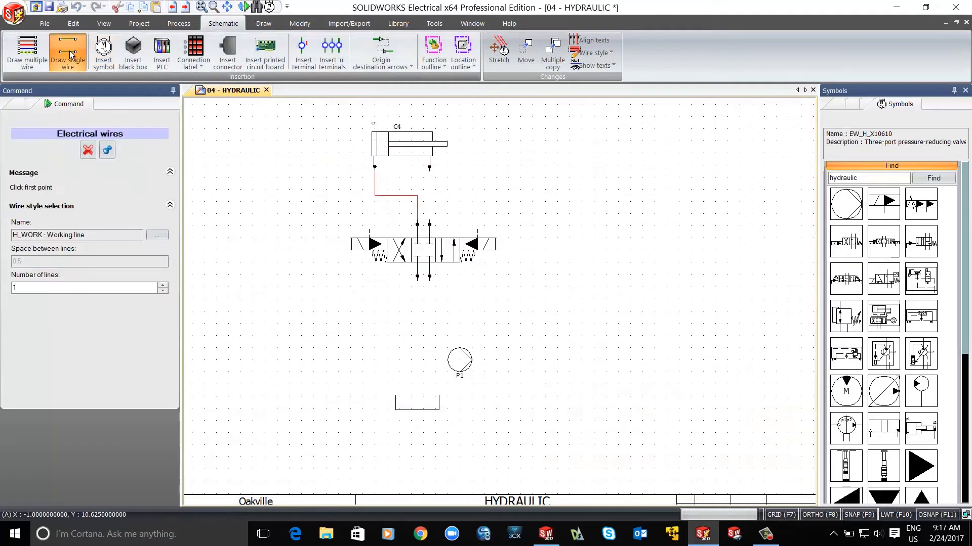
{"action": "mouse_move", "coordinate": [430, 183]}
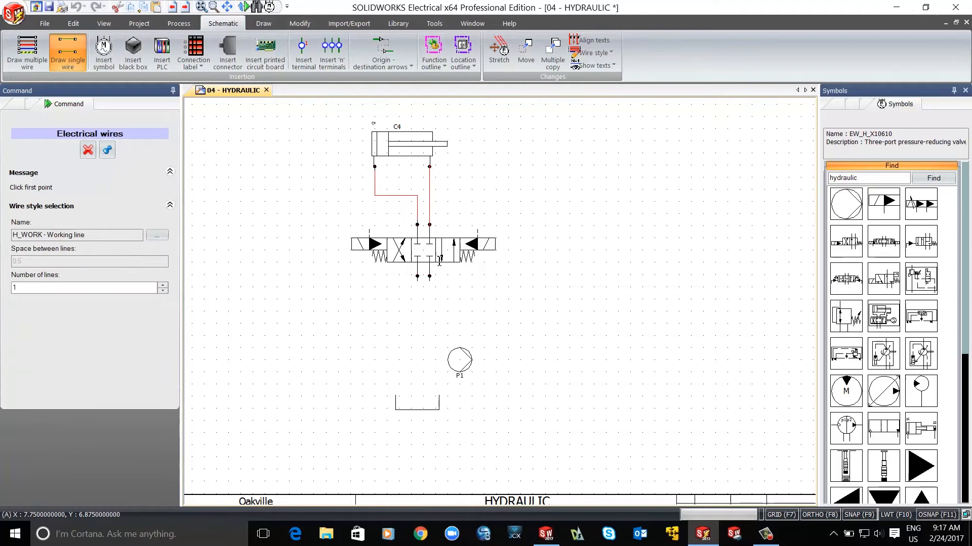
{"action": "left_click", "coordinate": [429, 276]}
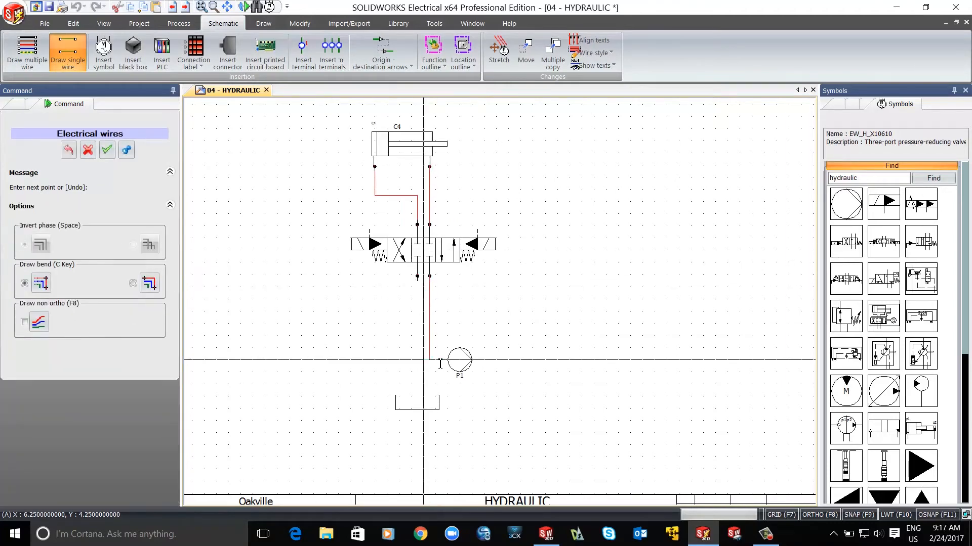
{"action": "left_click", "coordinate": [18, 91]}
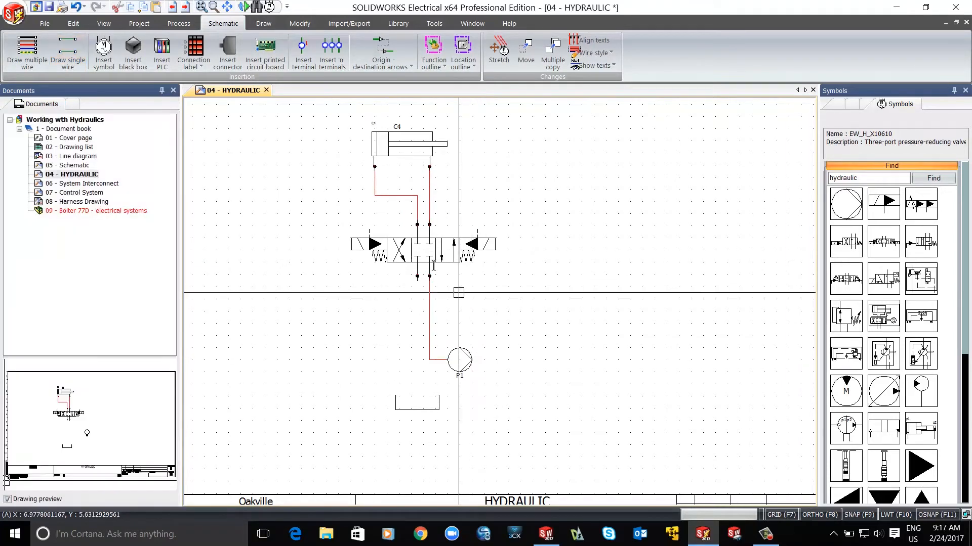
{"action": "left_click", "coordinate": [67, 52]}
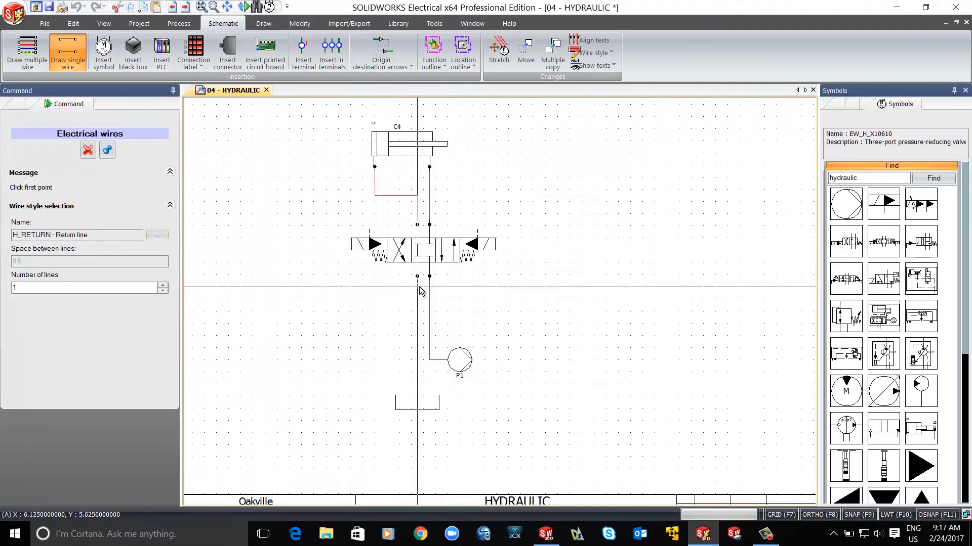
Step: Draw the valve-to-tank return line and add the cylinder-valve hose to harness H3 - HOSE2
{"action": "left_click", "coordinate": [418, 291]}
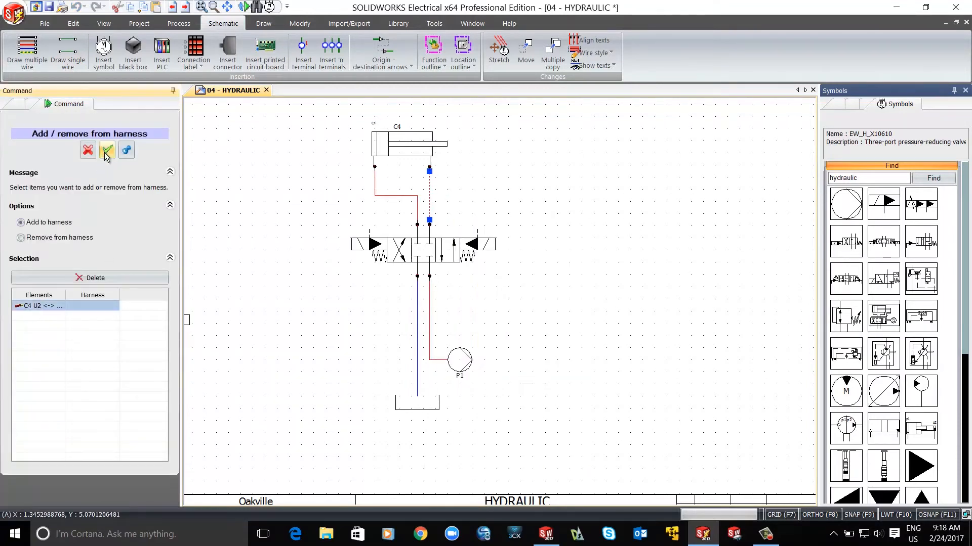
{"action": "left_click", "coordinate": [106, 149]}
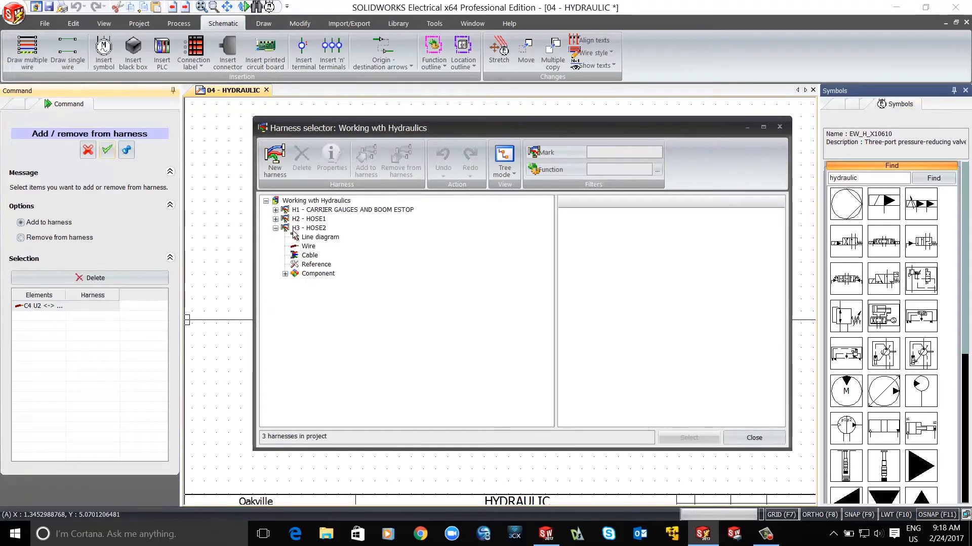
{"action": "left_click", "coordinate": [753, 437]}
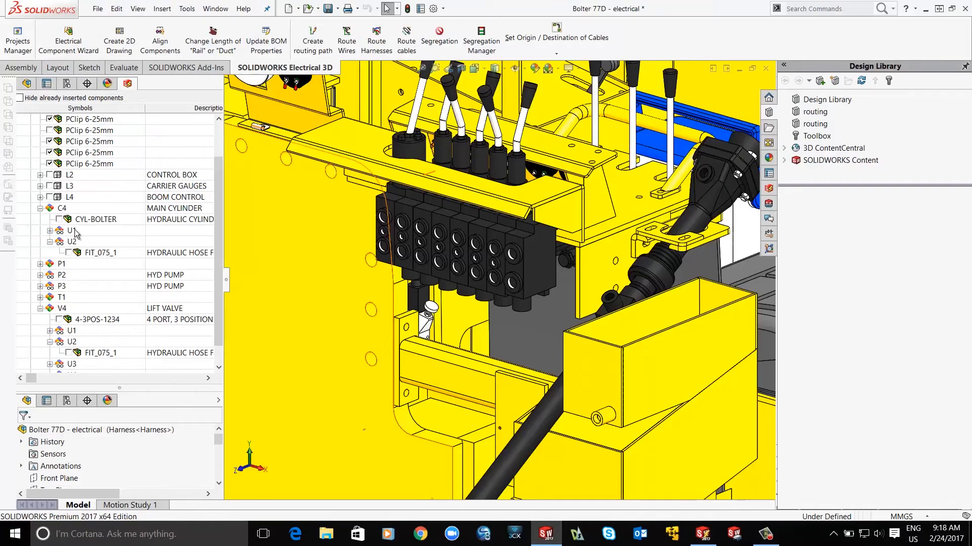
Step: Insert both FIT_075_1 fittings and select H3 - HOSE2 as the harness to route
{"action": "left_click", "coordinate": [99, 253]}
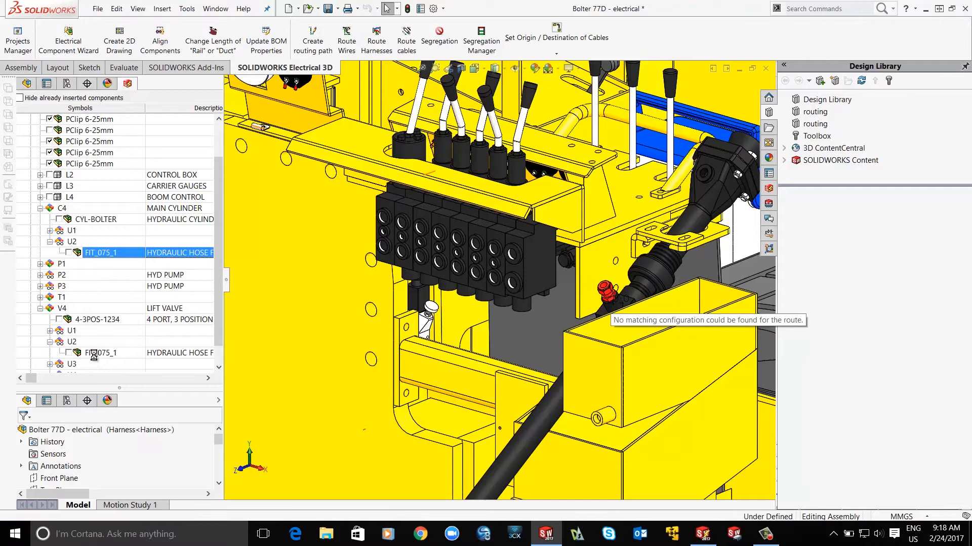
{"action": "right_click", "coordinate": [99, 353]}
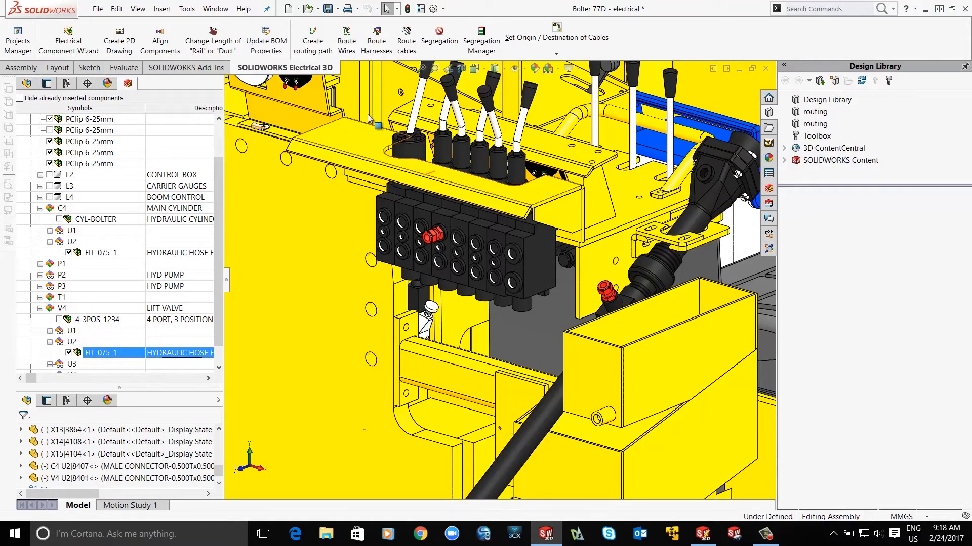
{"action": "left_click", "coordinate": [375, 41]}
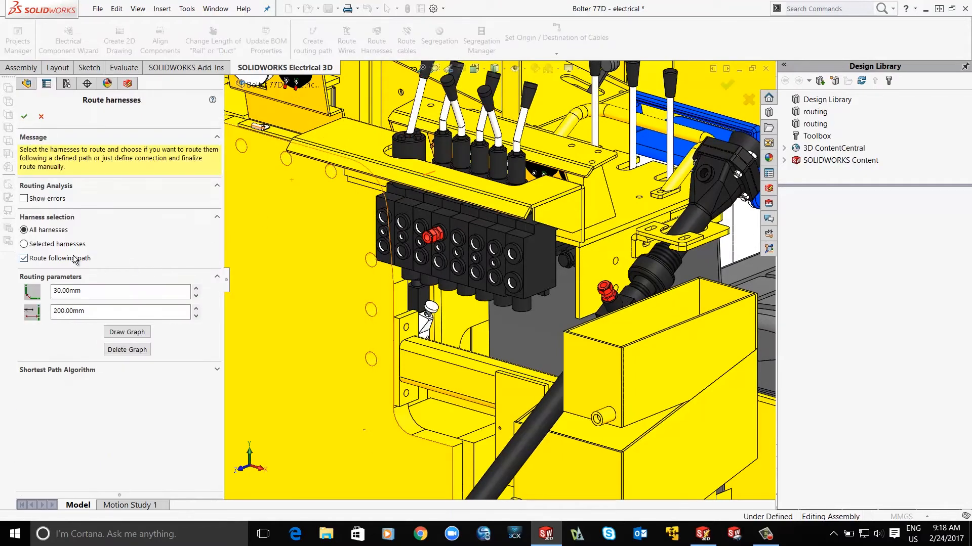
{"action": "left_click", "coordinate": [24, 243]}
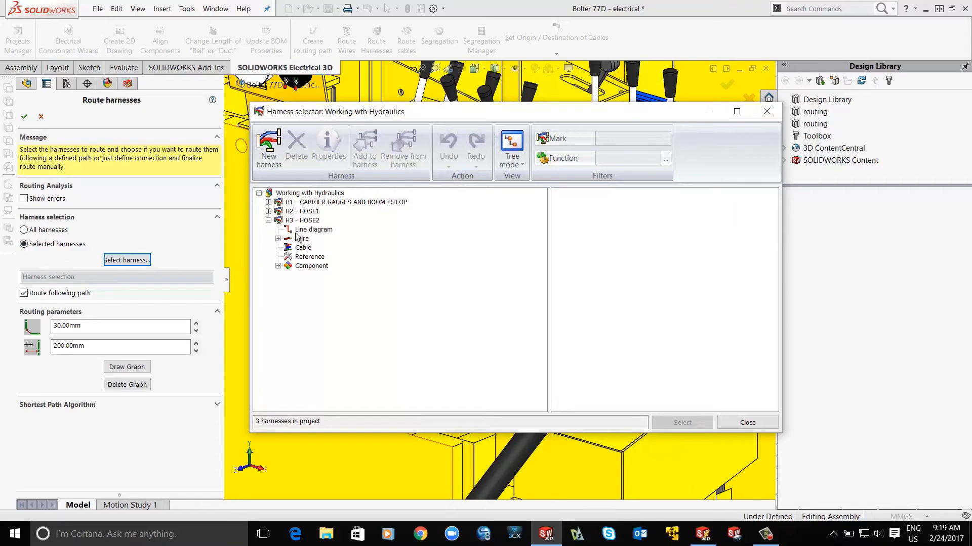
{"action": "left_click", "coordinate": [301, 221]}
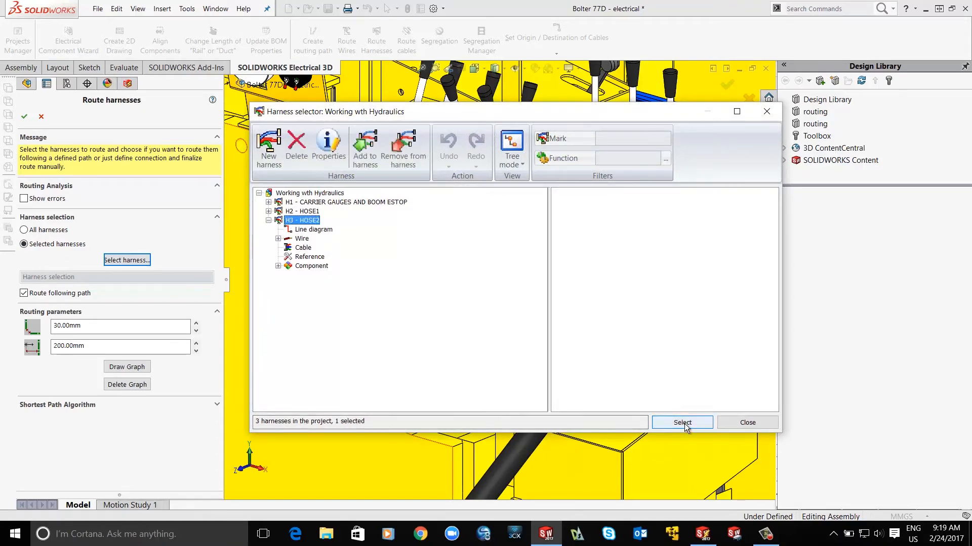
{"action": "left_click", "coordinate": [681, 422]}
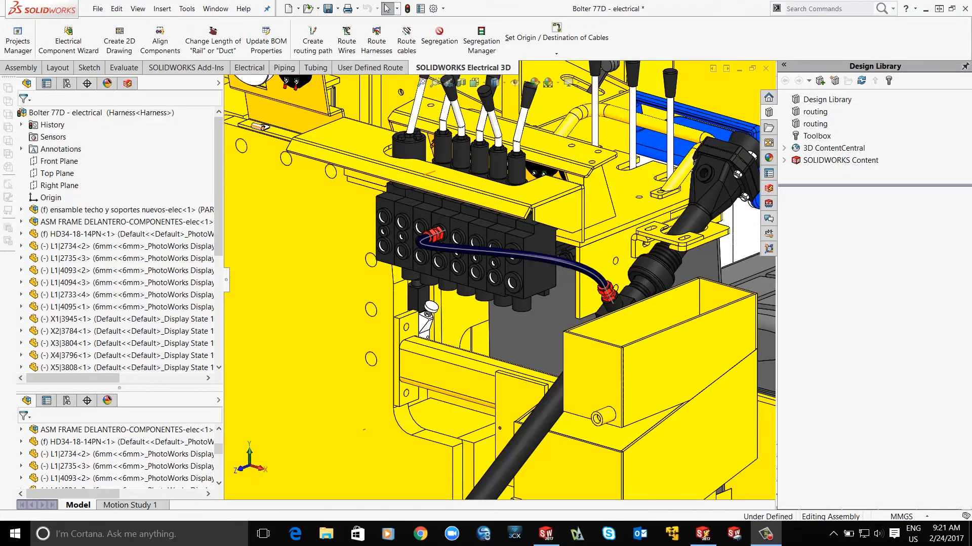
Step: Accept Route harnesses to generate the HOSE2 hose between the cylinder and valve fittings
{"action": "left_click", "coordinate": [132, 221]}
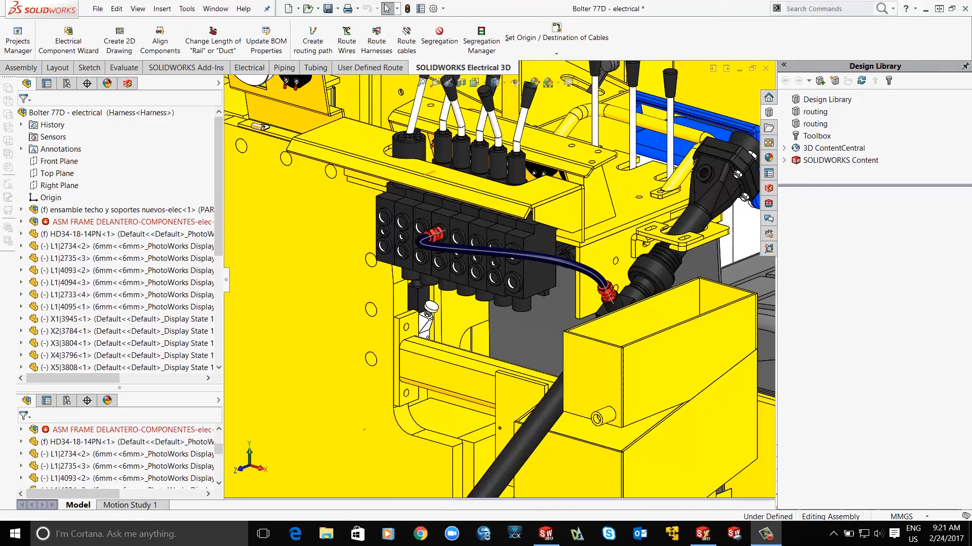